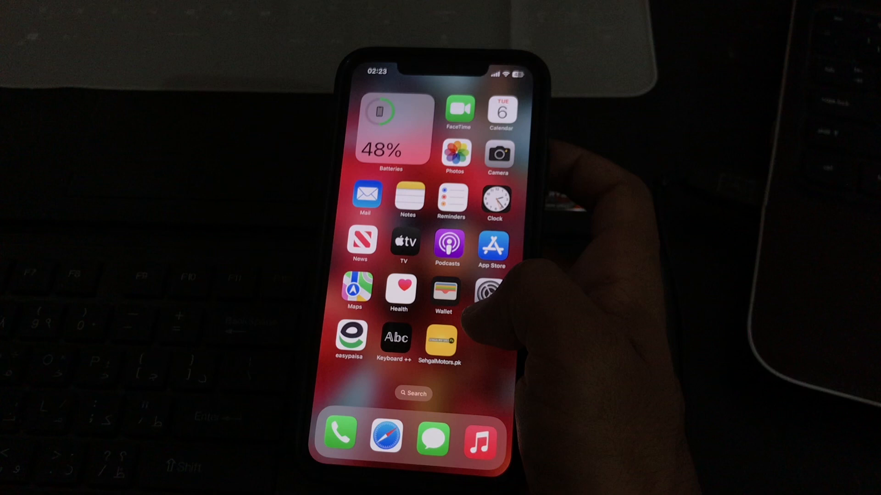
Reach the VPN & Device Management page from General settings
left_click(489, 289)
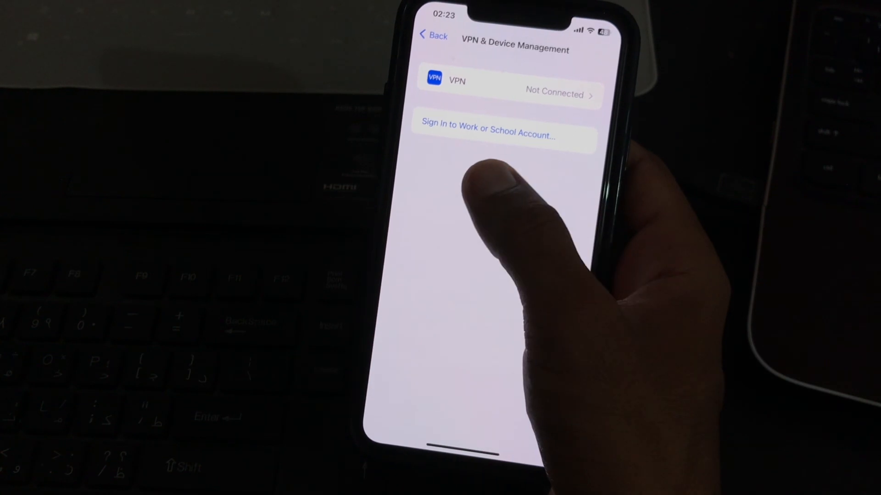
Return to General and bring up Software Update showing the iOS 17 Developer Beta
left_click(432, 36)
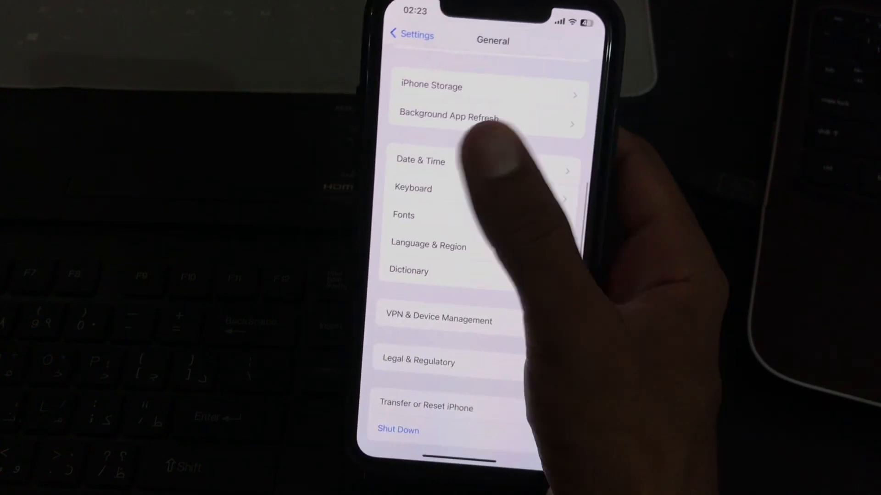
scroll("down", 3)
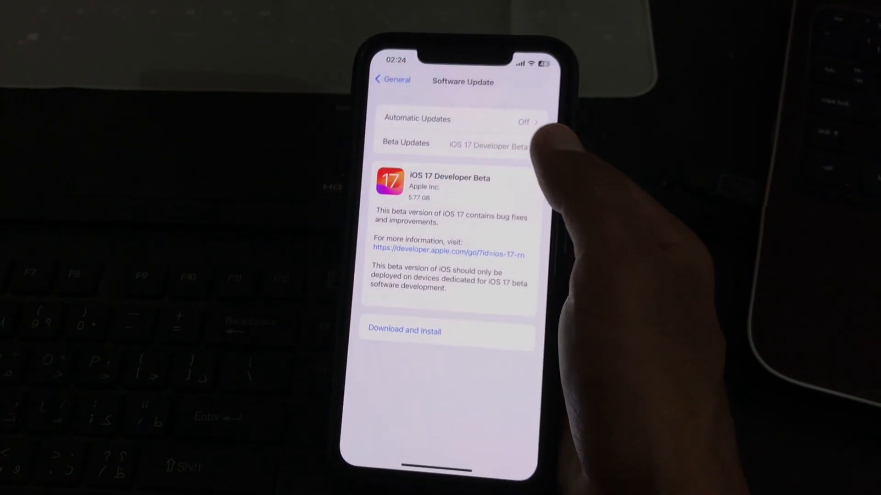
Reopen Software Update and start Download and Install for the iOS 17 Developer Beta
left_click(455, 142)
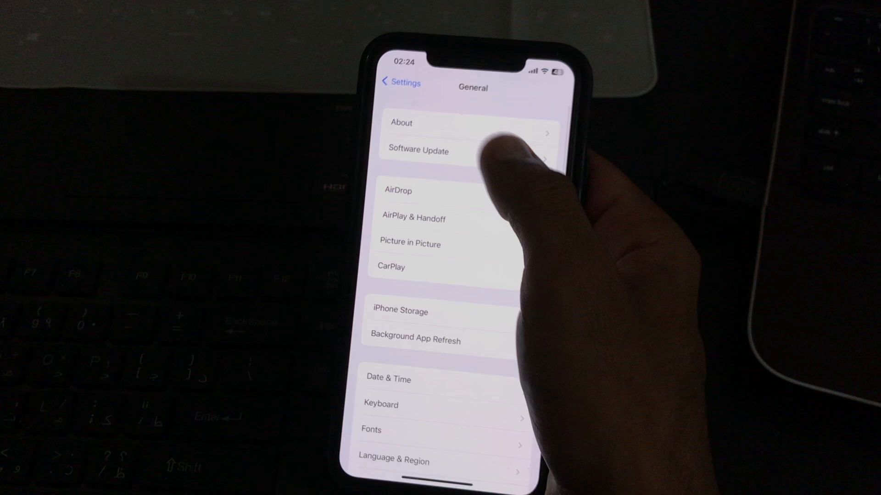
left_click(418, 150)
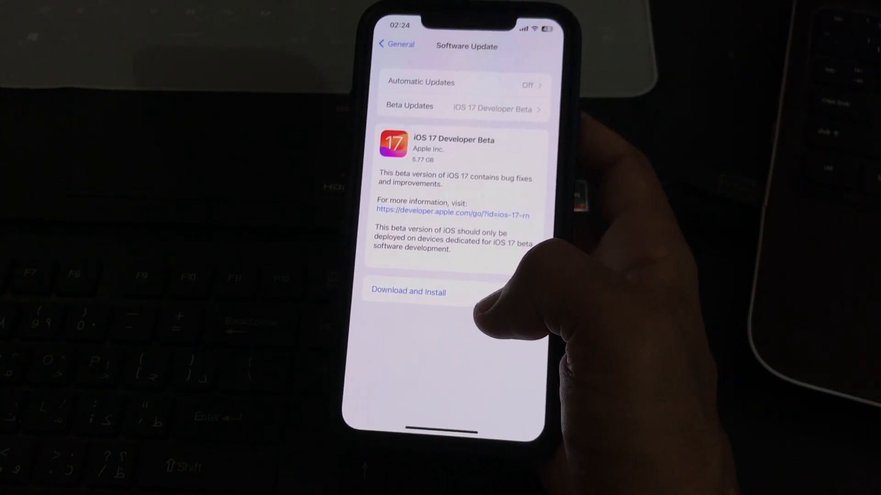
left_click(408, 292)
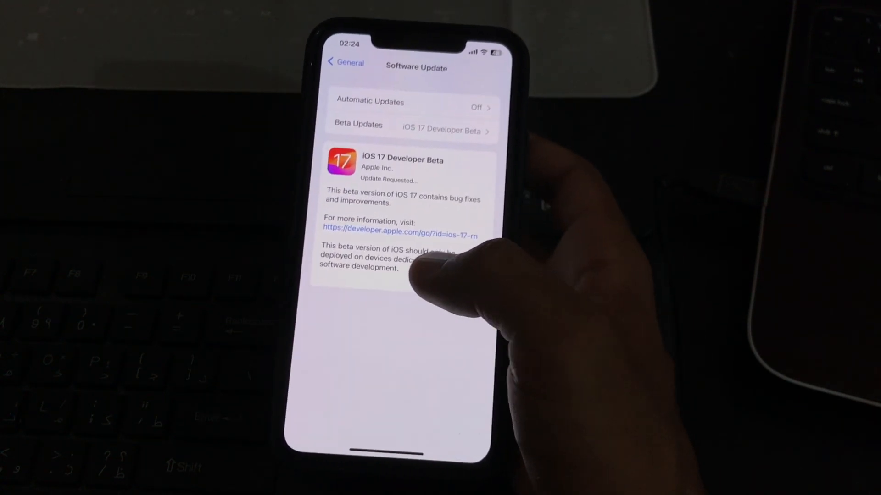